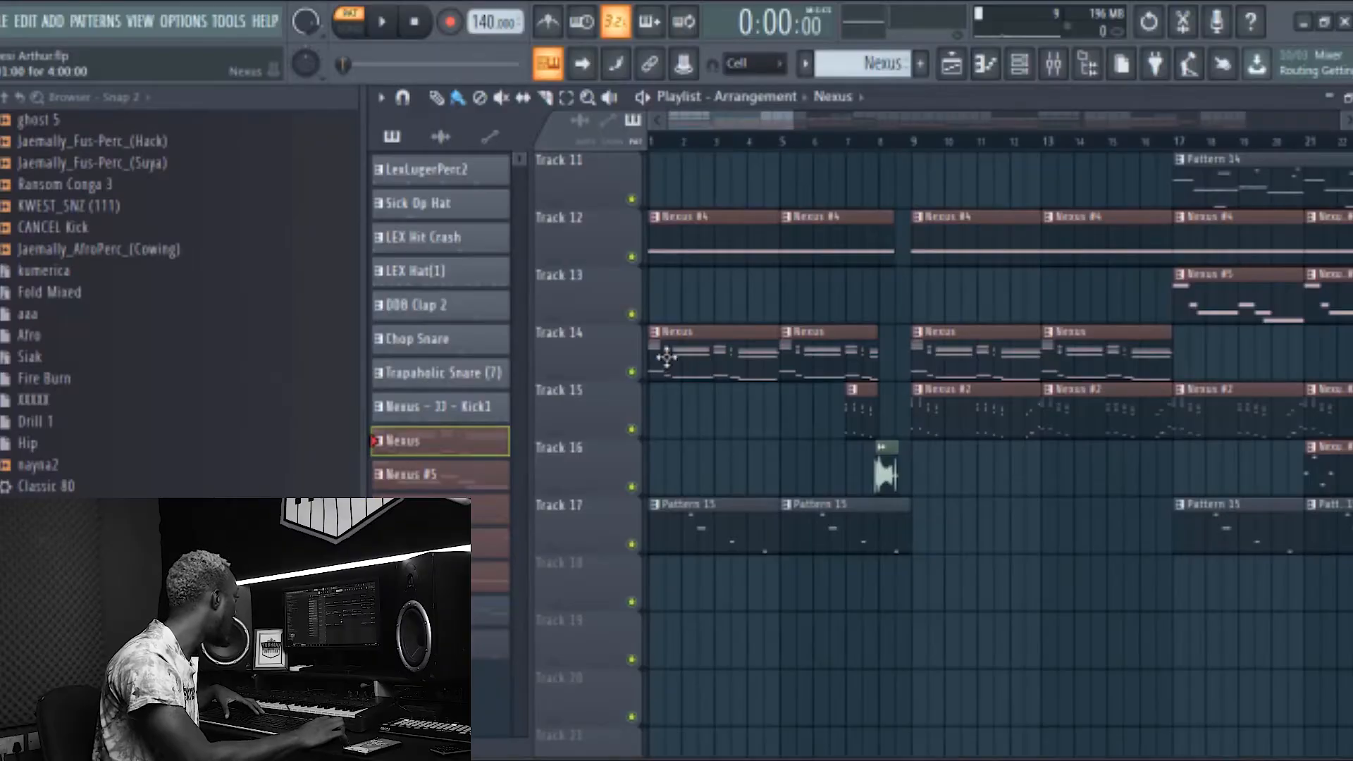
Start the beat playing from the top of the arrangement.
click(380, 21)
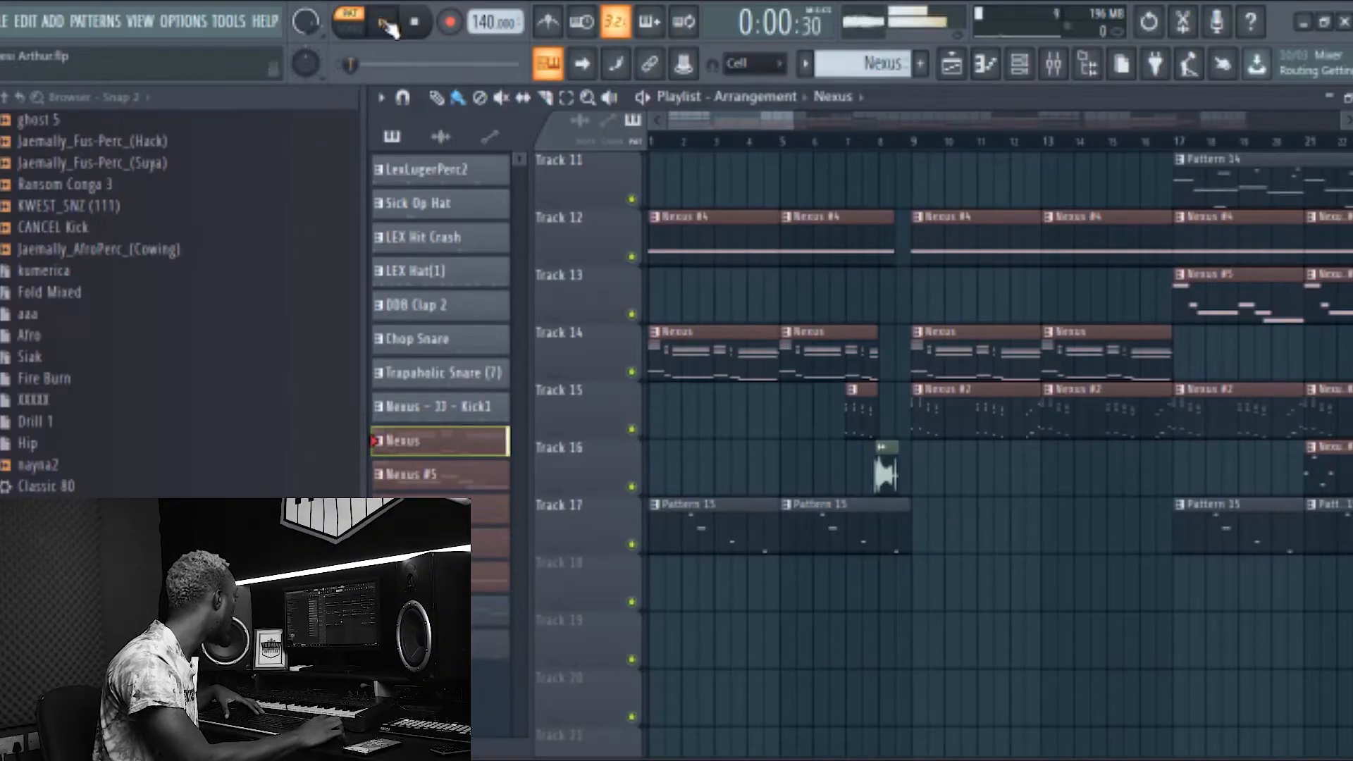
click(384, 21)
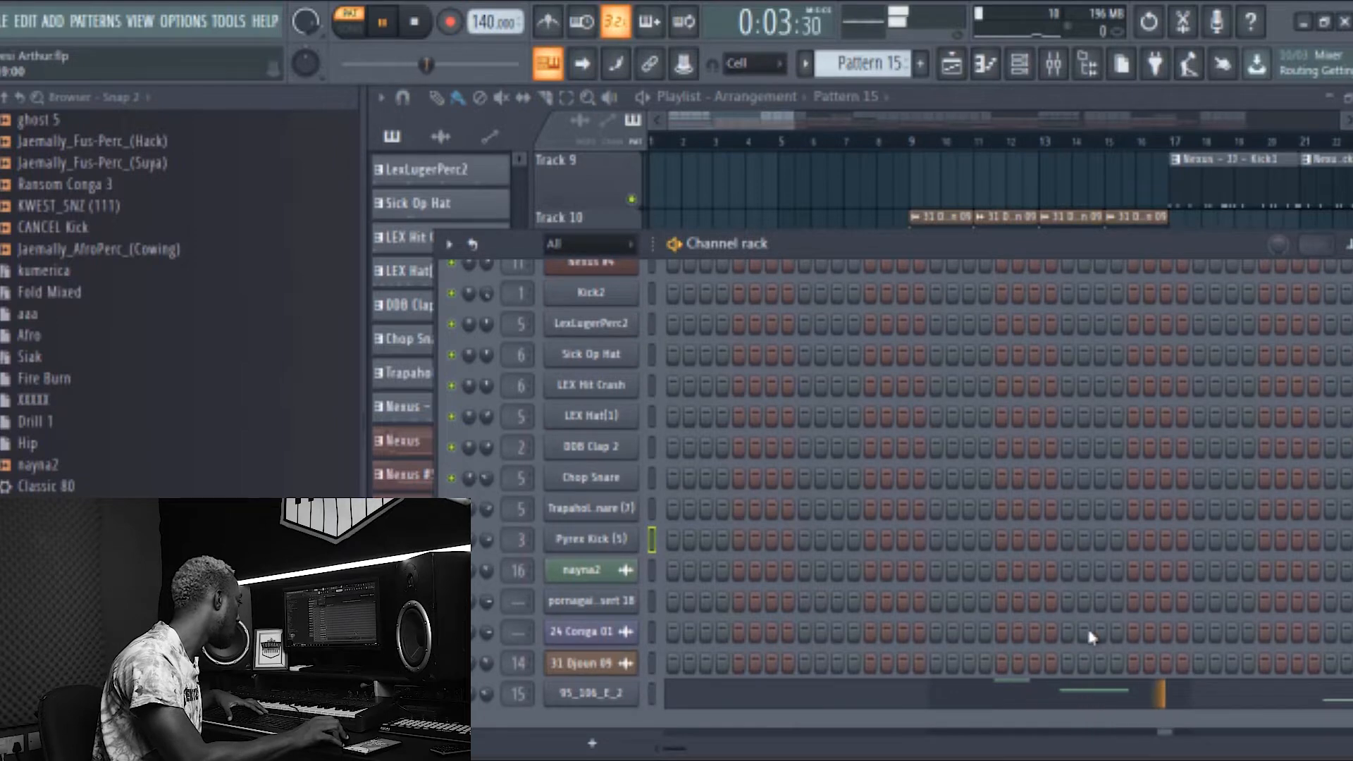
Solo playlist tracks 14 and 17 (Nexus and Pattern 15) and stop playback.
double_click(591, 694)
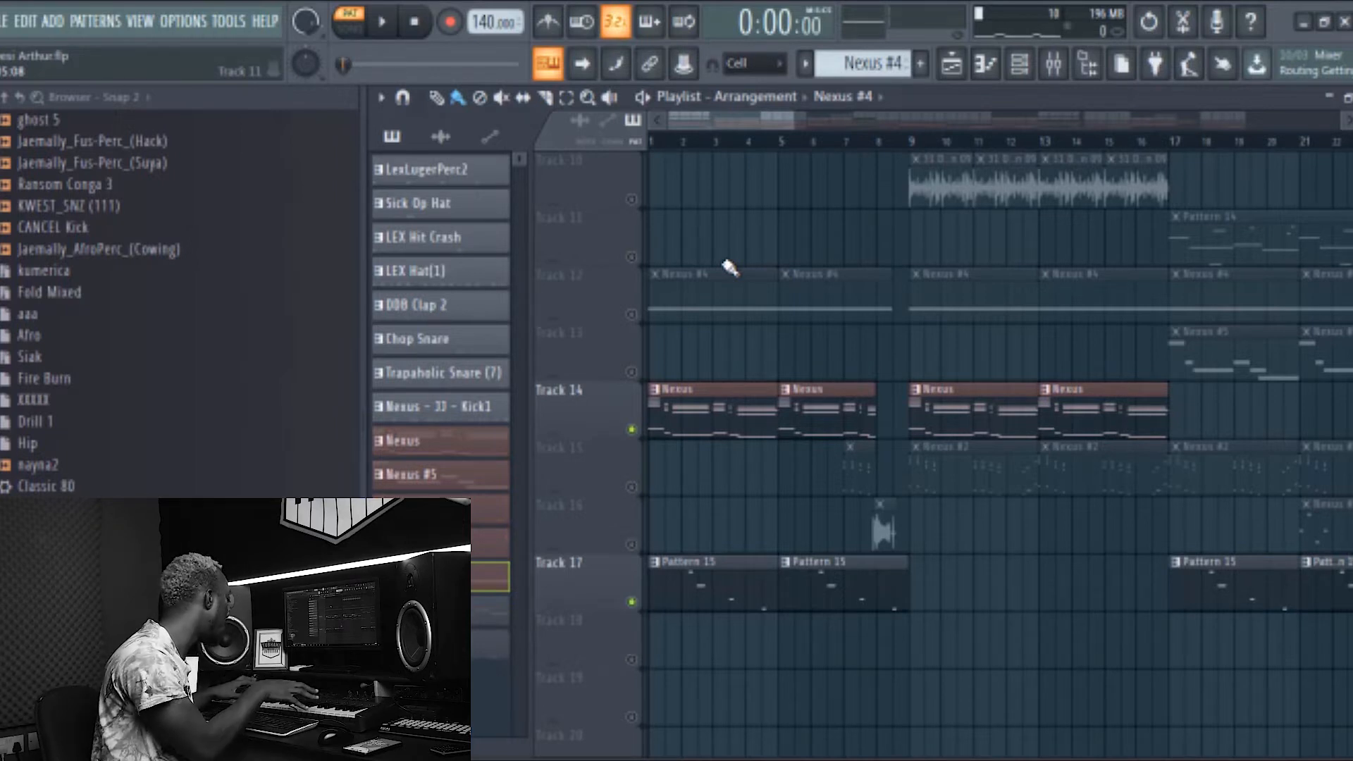
Scroll the playlist up to show the soloed drum tracks 1–8.
scroll(up, 3)
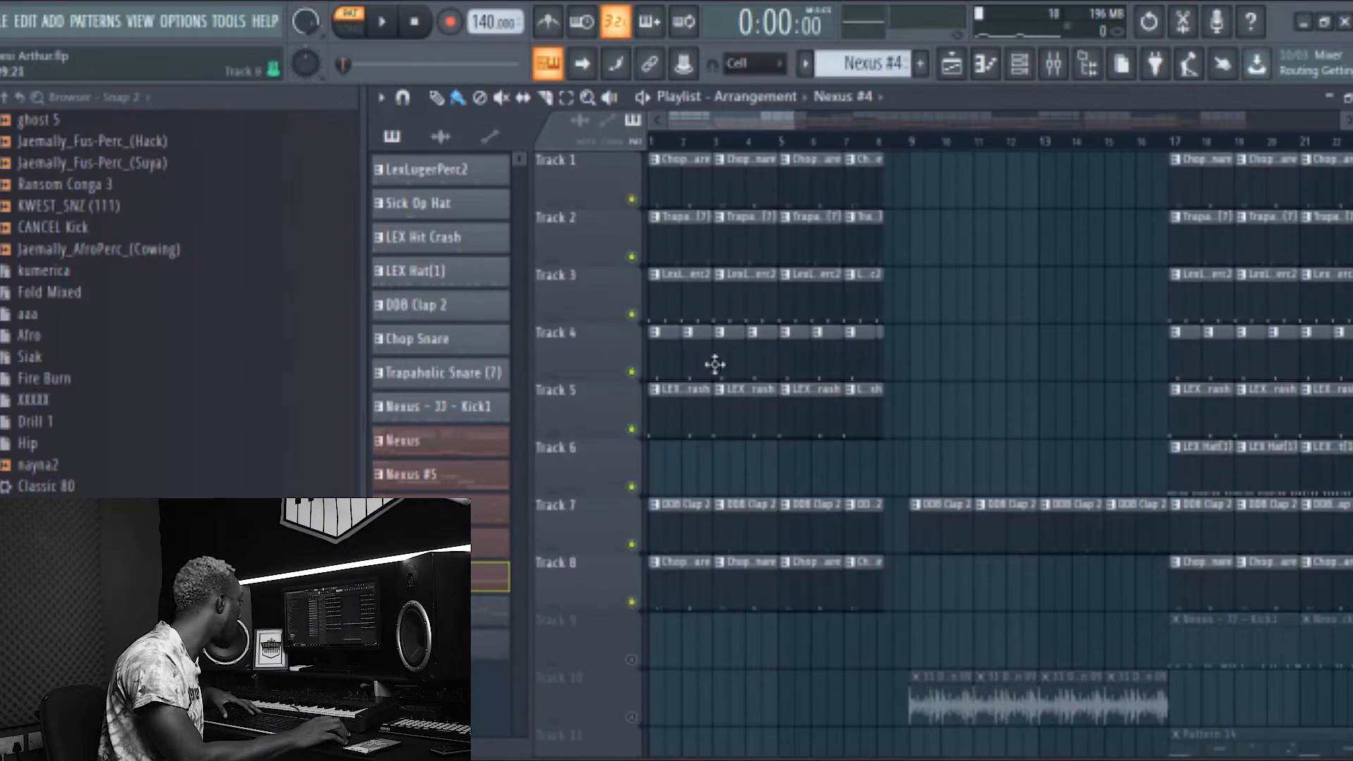
Play the drum layers, inspect the Trapaholic Snare settings, and show the Pattern 14 channel rack.
click(382, 21)
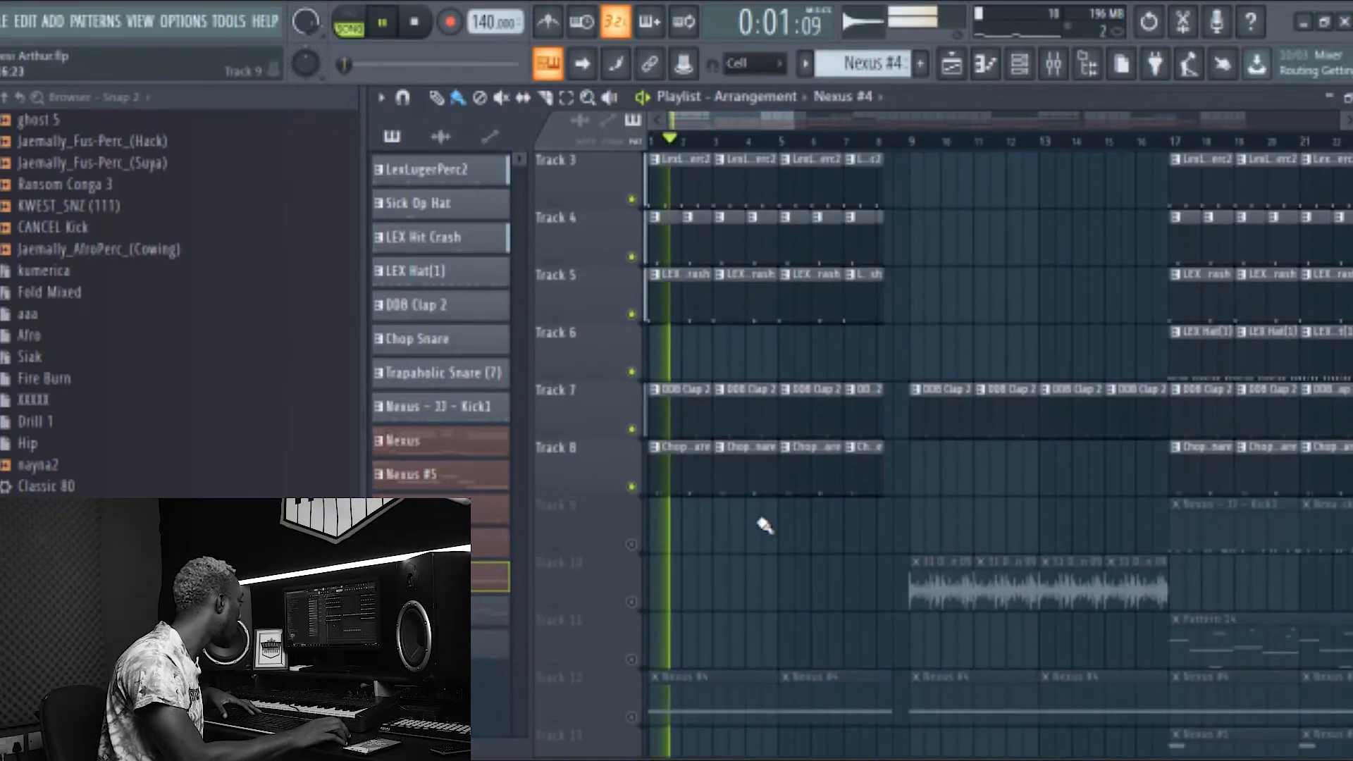
click(421, 338)
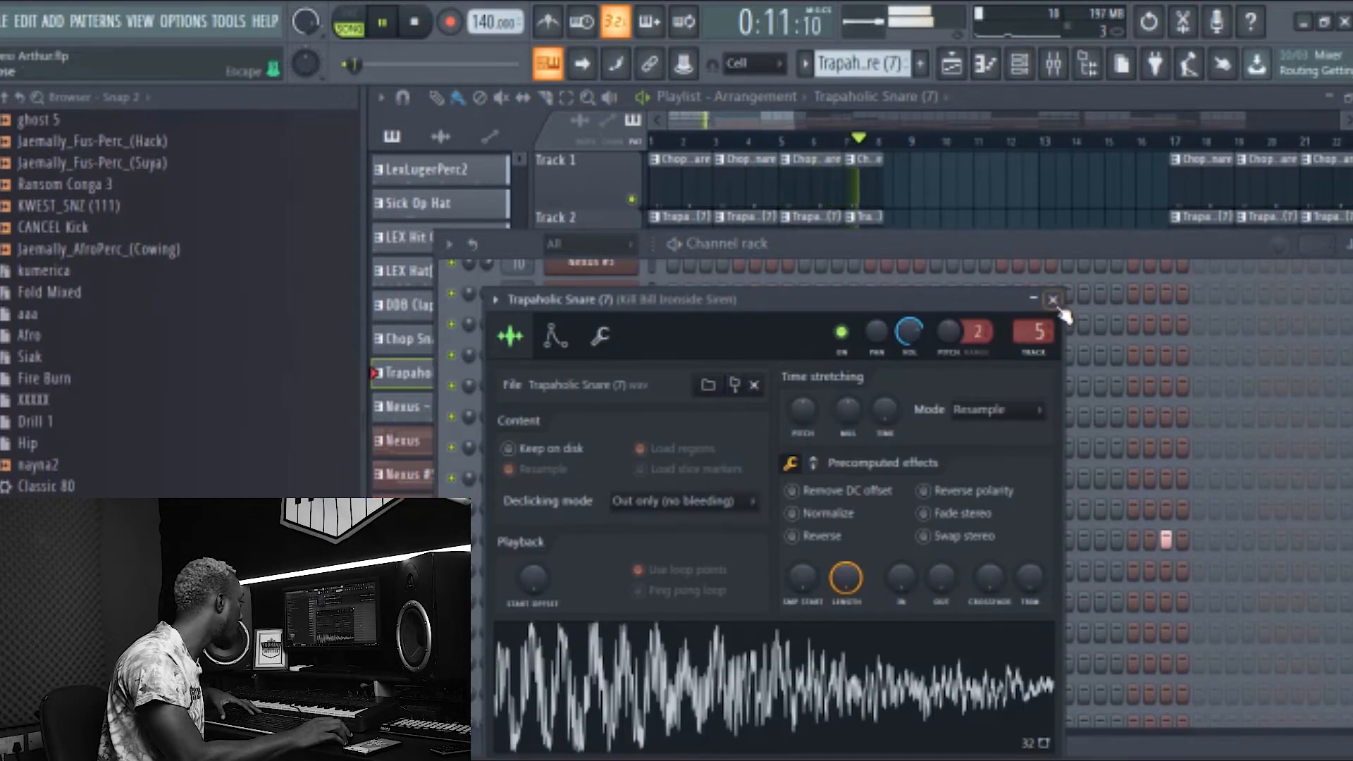
click(1051, 299)
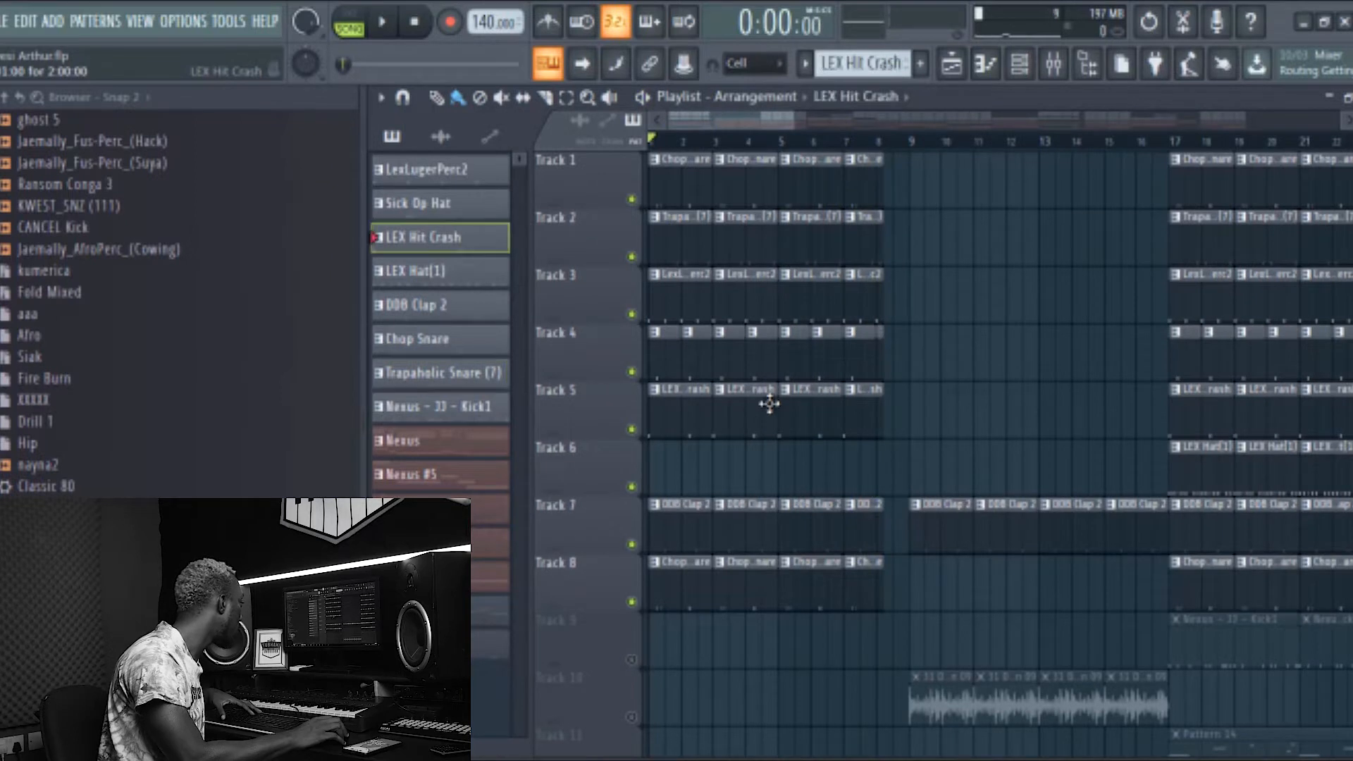
click(423, 203)
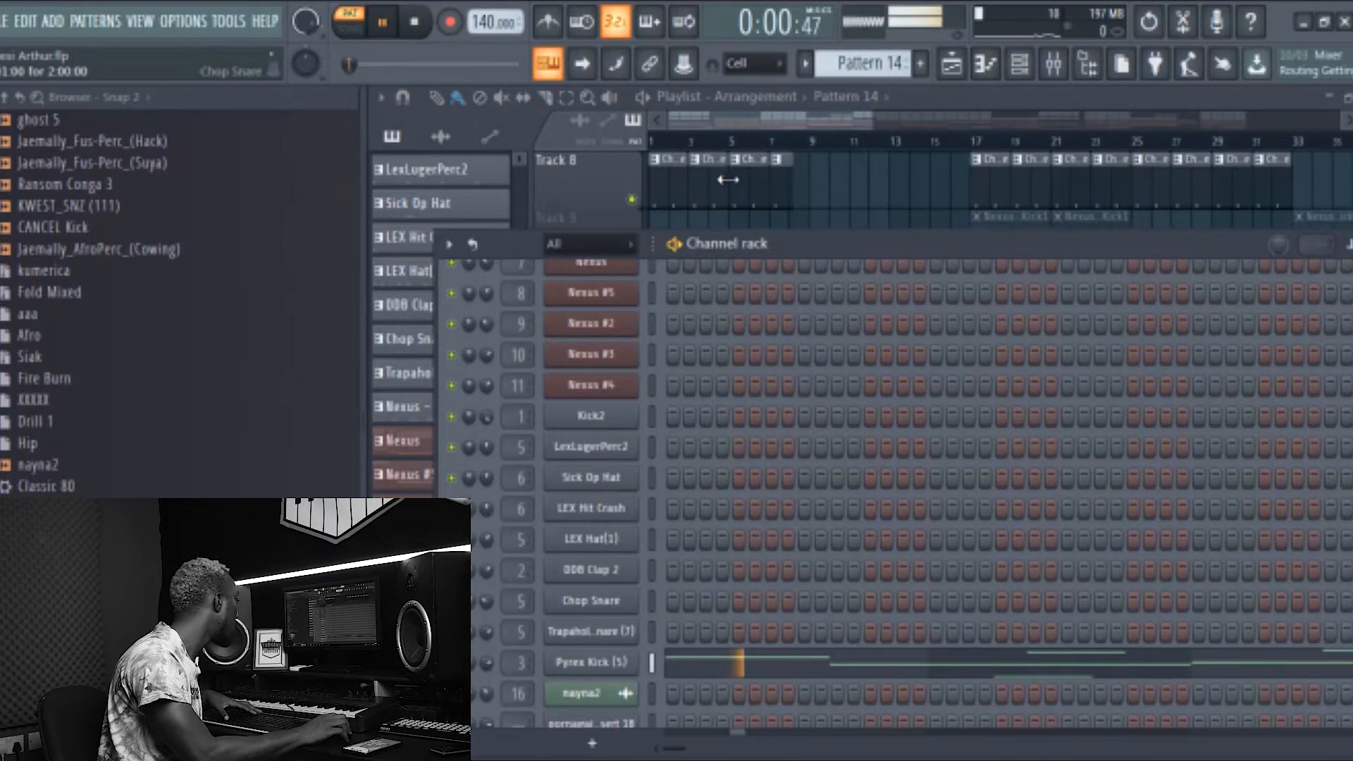
Play the beat with tracks 8, 10, 11 and 14 audible and the JJ Kick1 pattern selected.
double_click(589, 662)
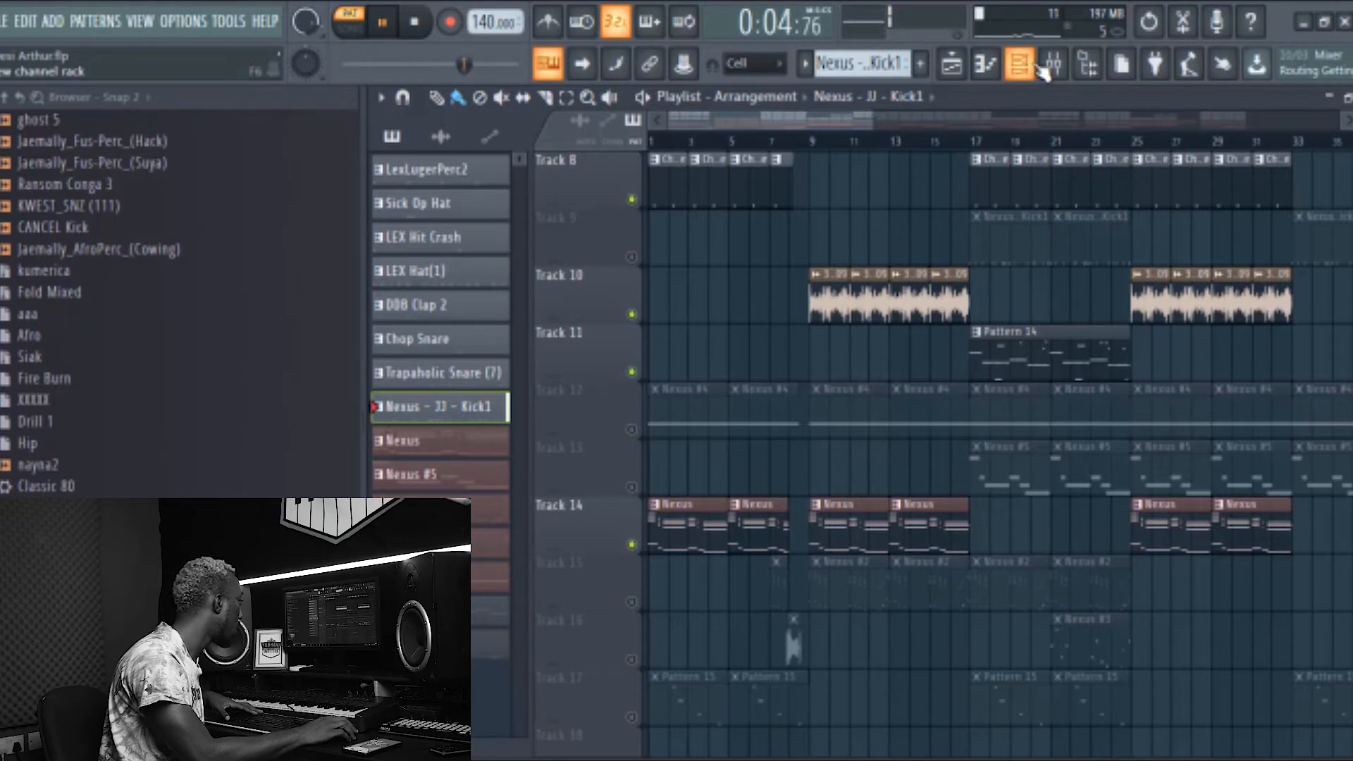
Stop playback and show the Nexus #5 BR Swell Synthbrass preset.
click(1019, 63)
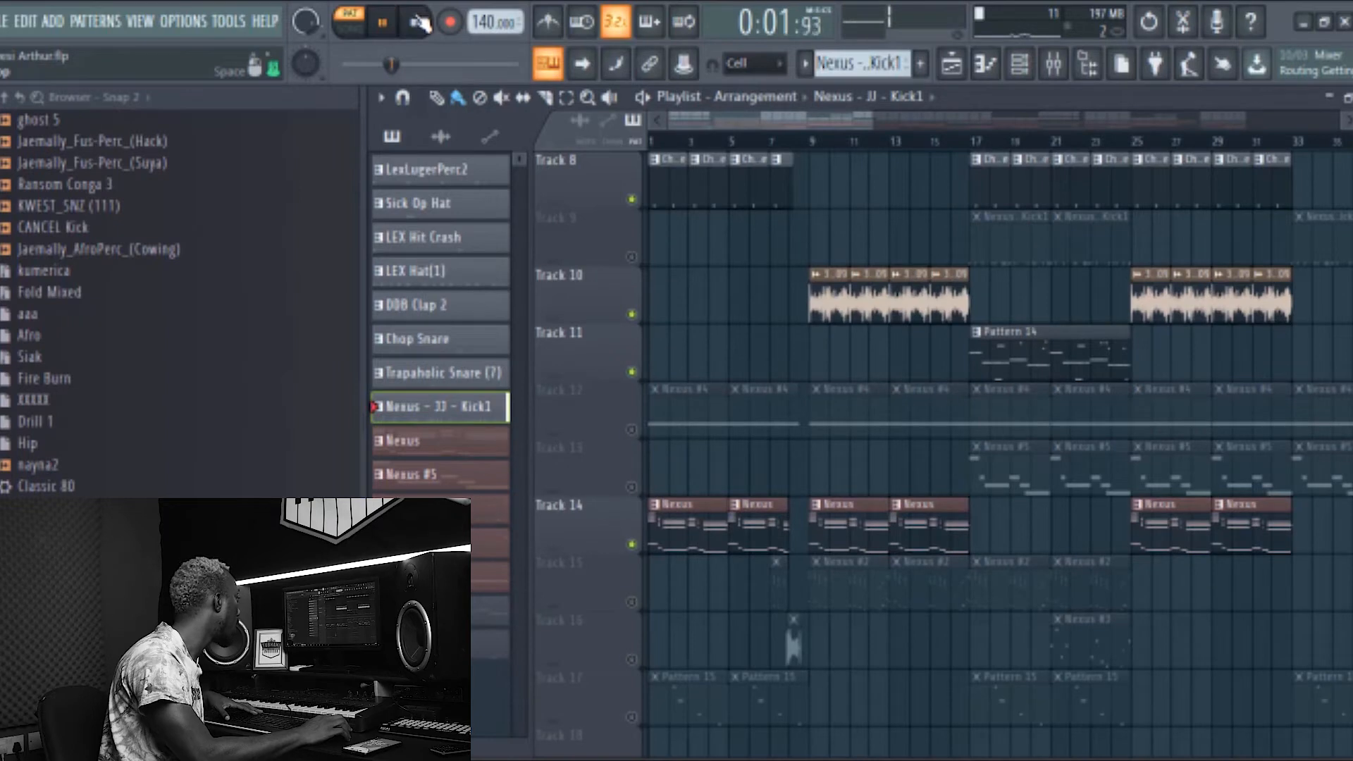
click(415, 21)
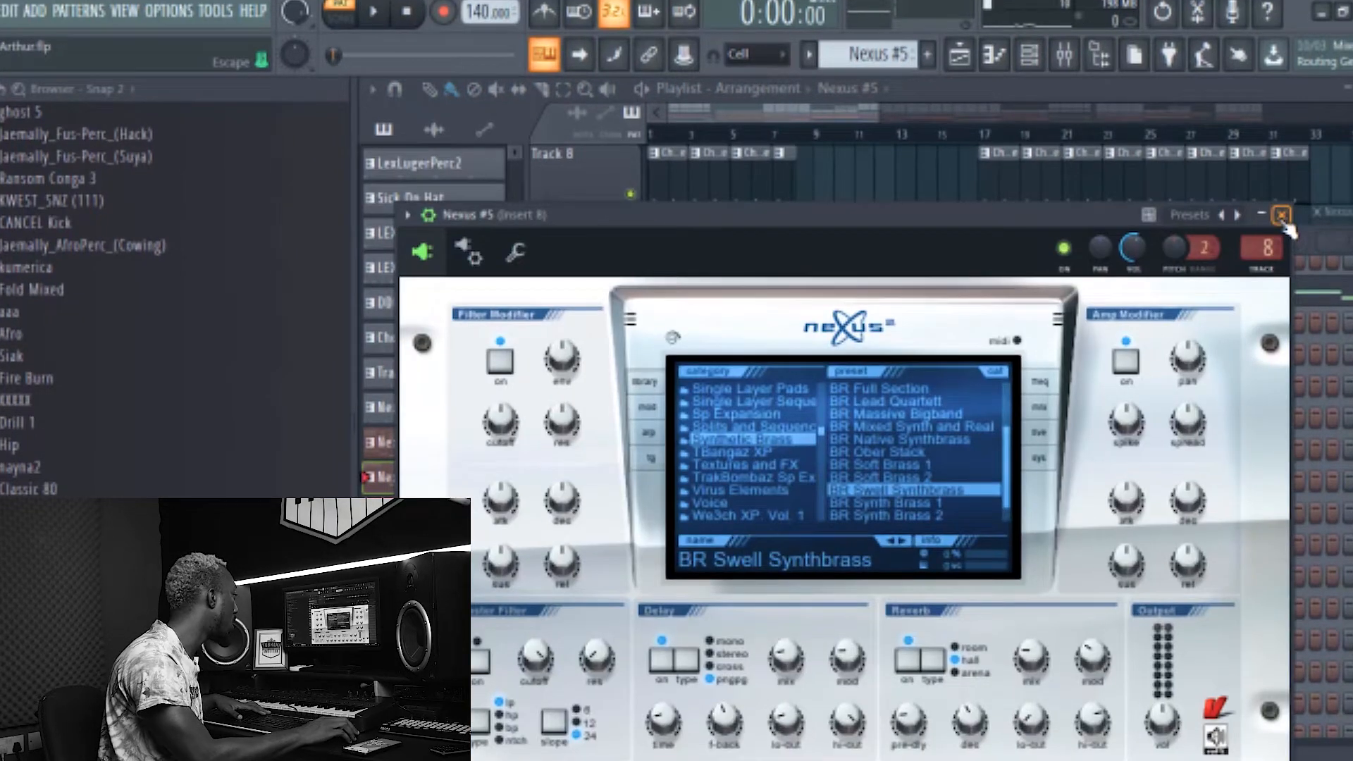
Close the Nexus #5 brass synth and stop playback, returning to the channel rack.
click(1281, 215)
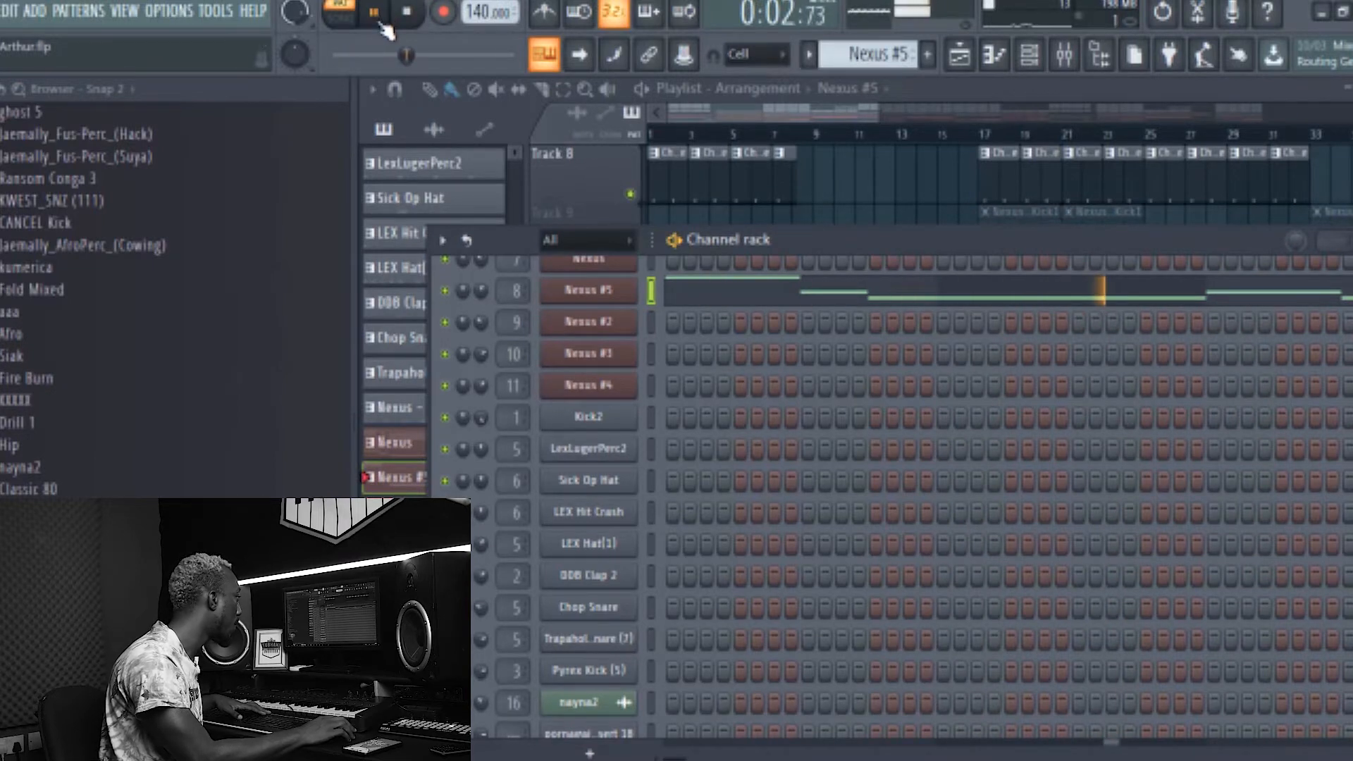
click(406, 13)
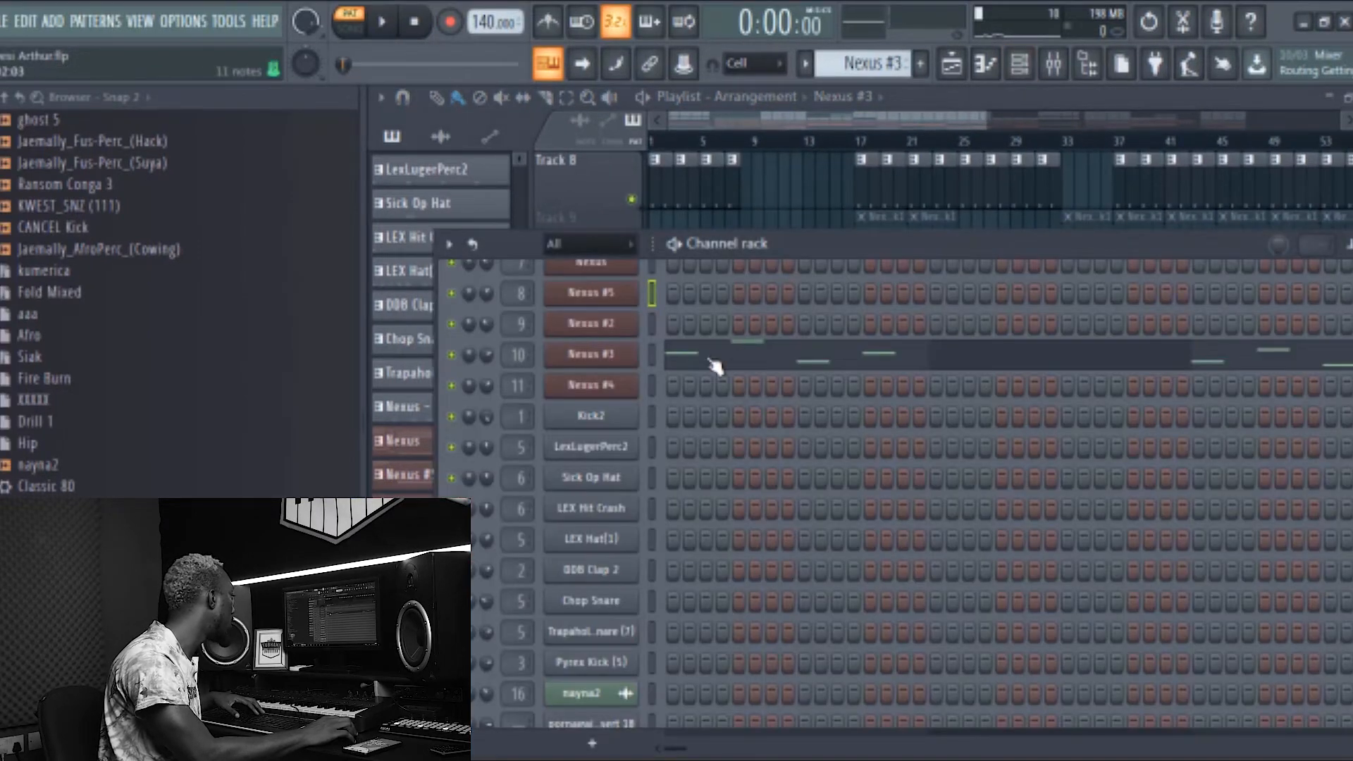
Play the Nexus #3 Contagious Pluck layer, then stop playback back in the playlist.
click(591, 355)
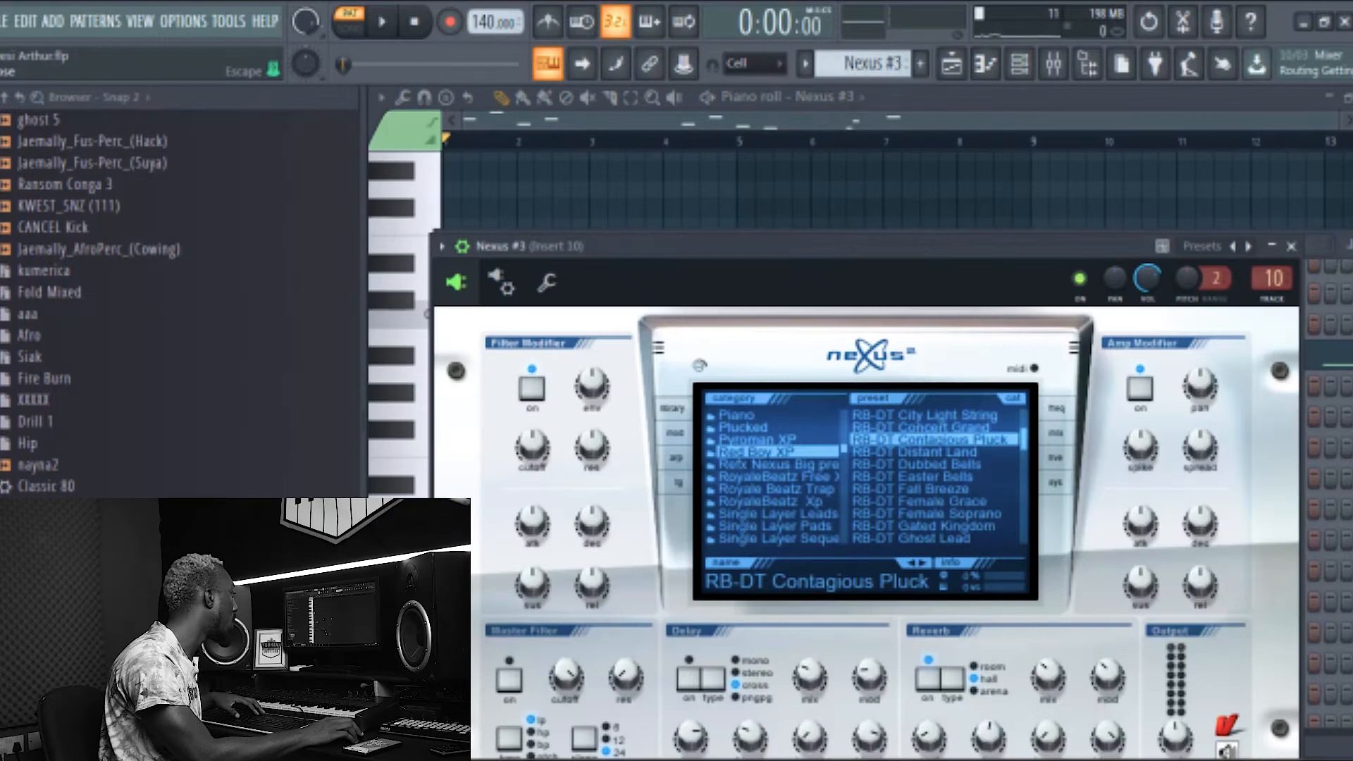
click(382, 22)
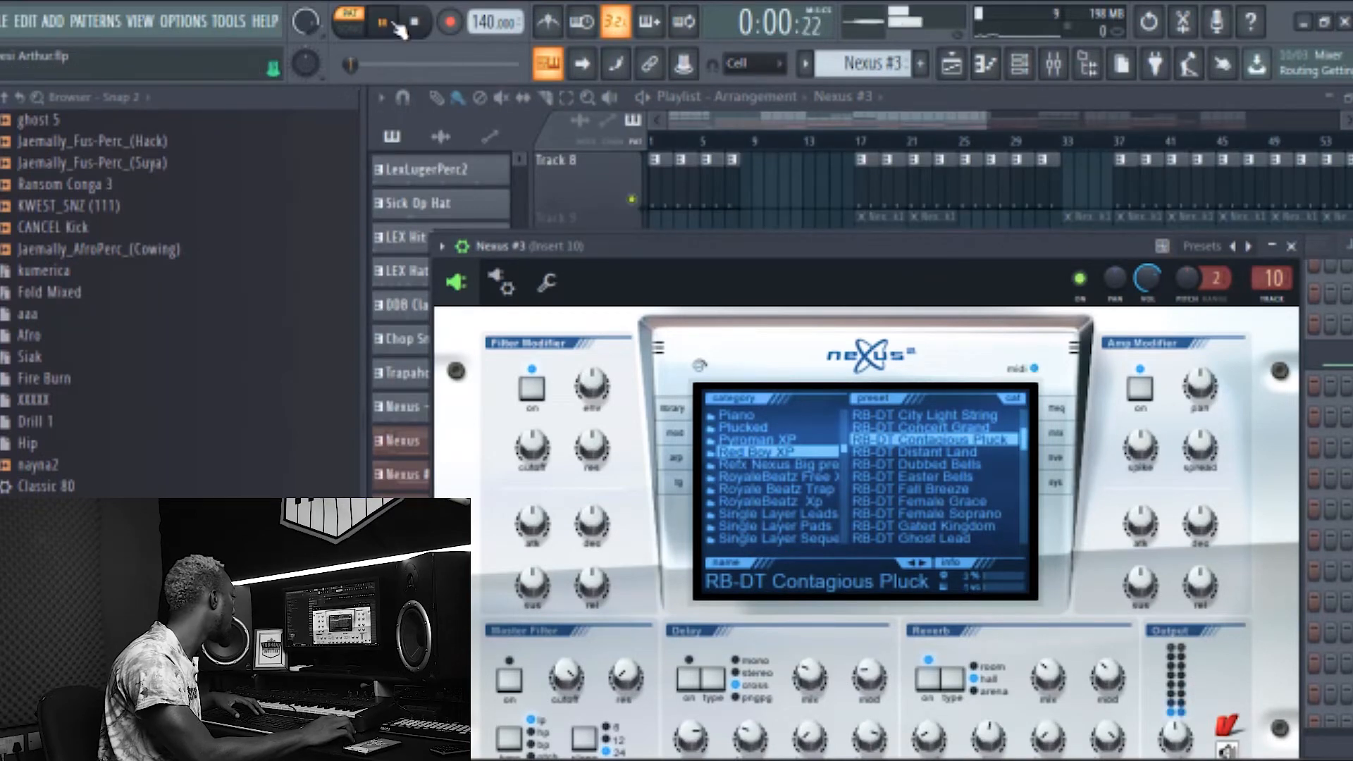
click(383, 22)
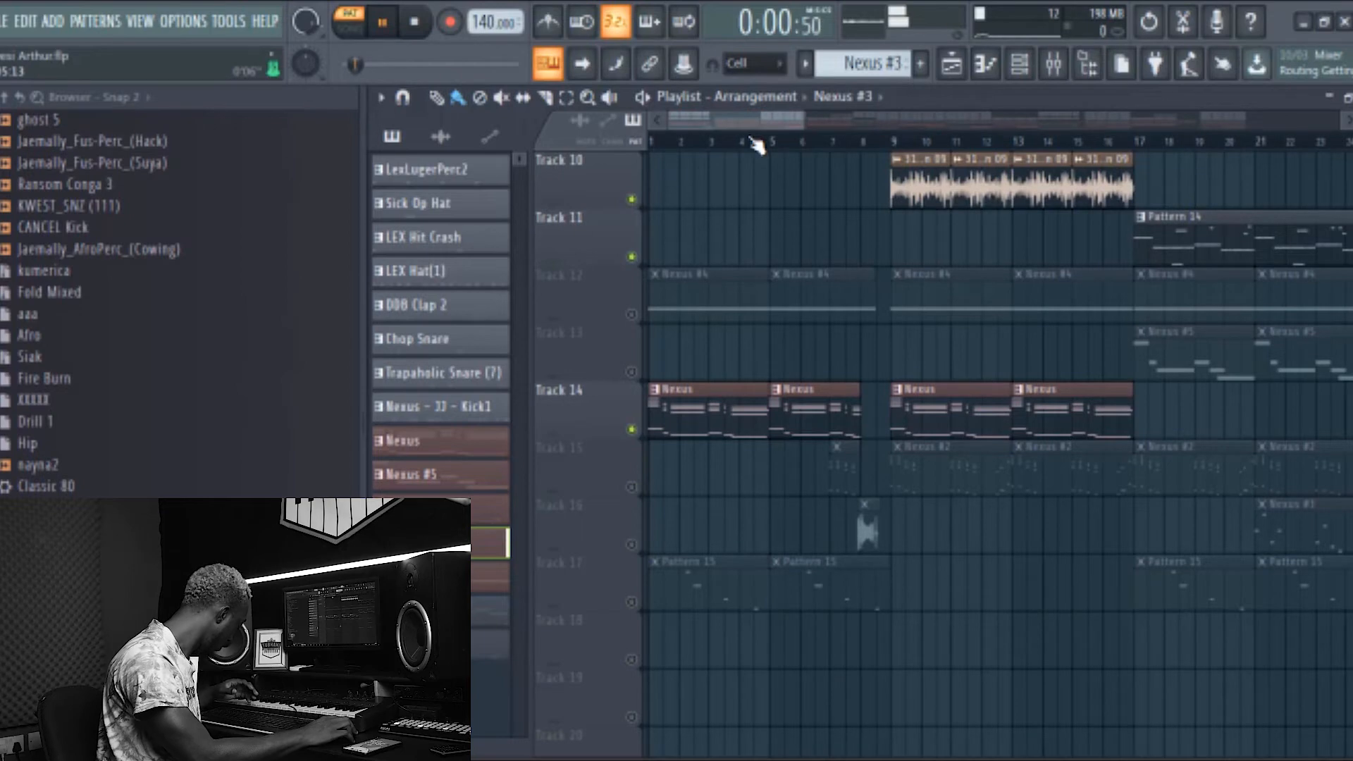
click(383, 21)
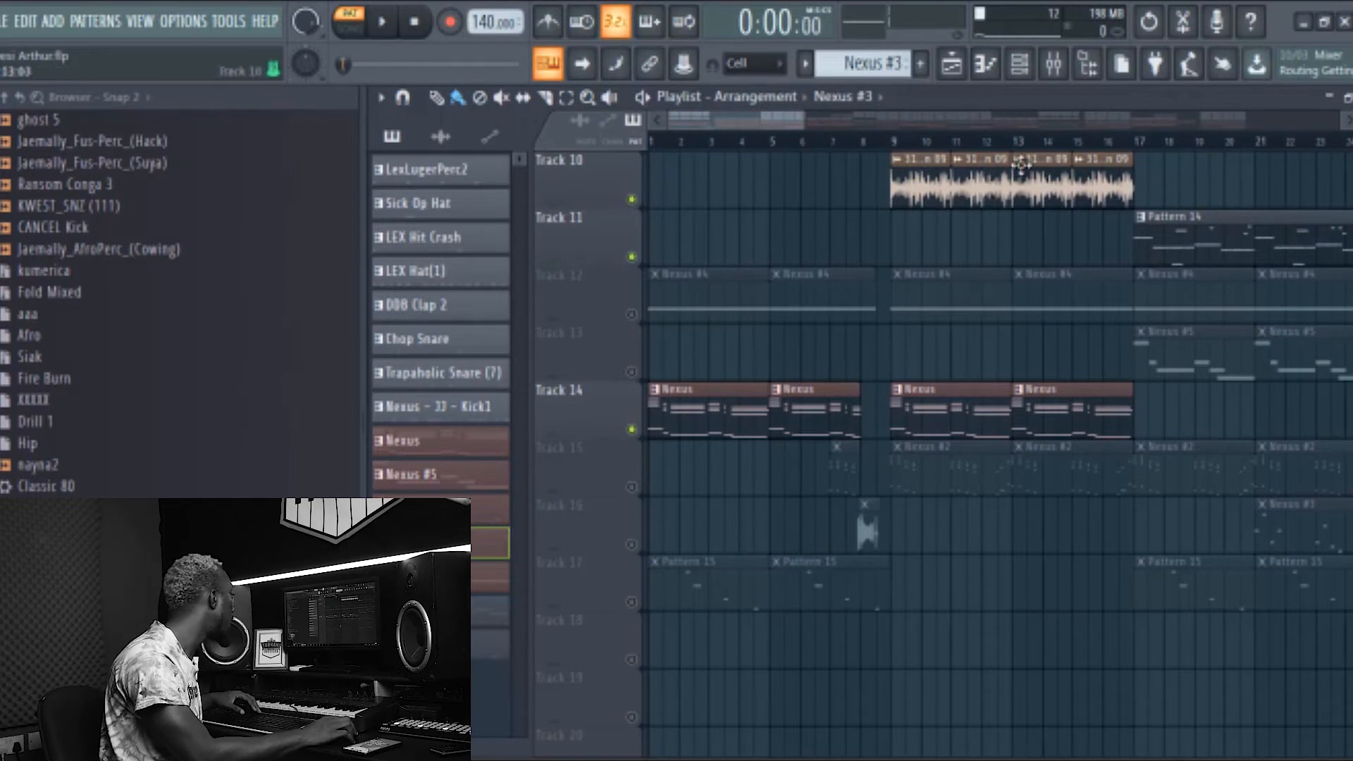